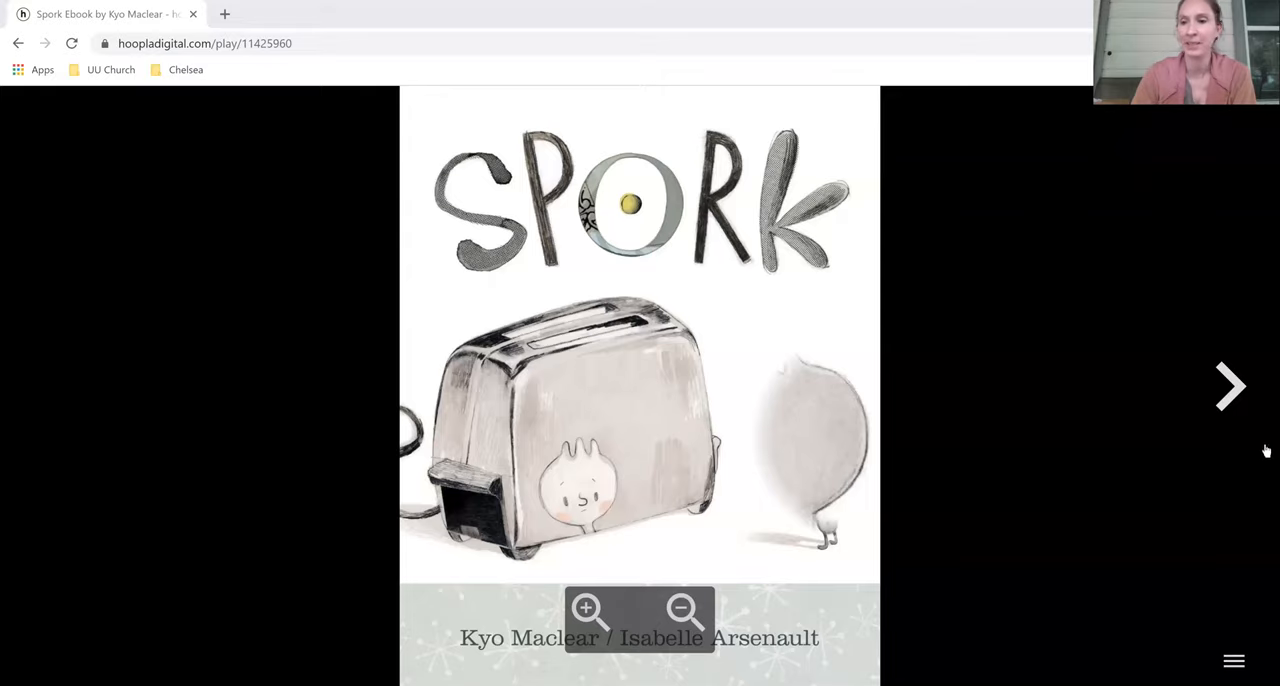
- Page from the cover through the title, spoon-and-fork and mum-and-dad pages to the kitchen page
left_click(1230, 387)
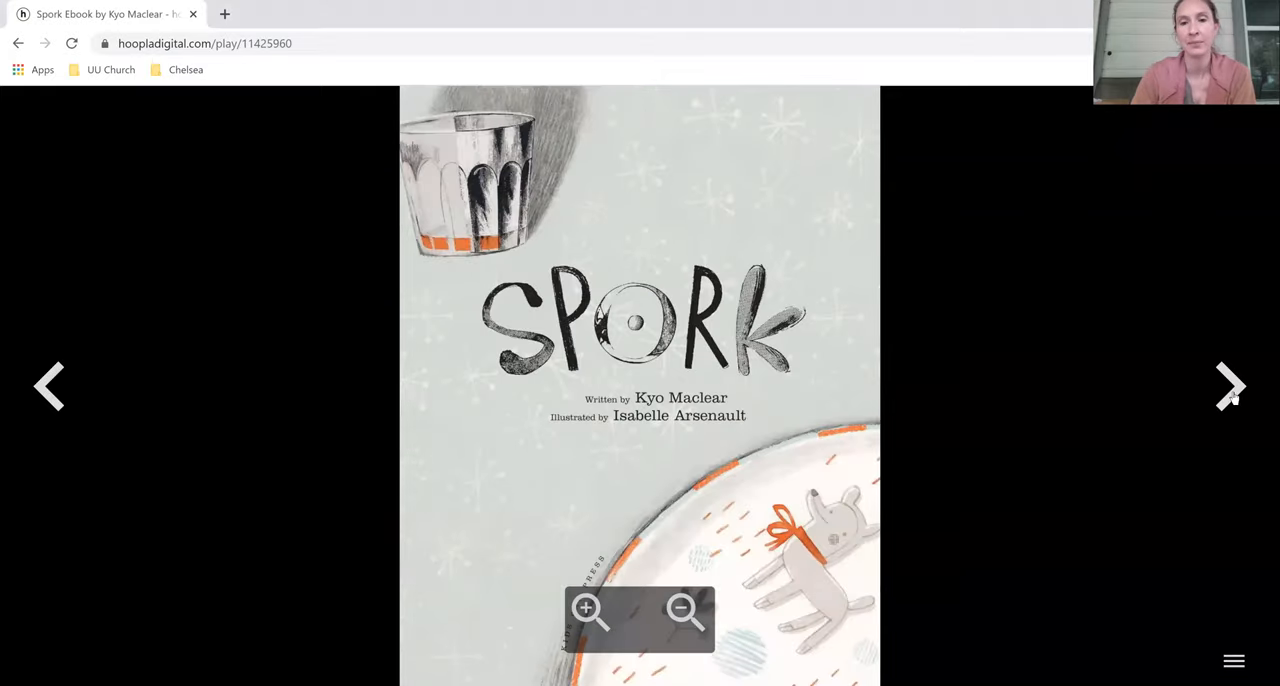
left_click(1230, 387)
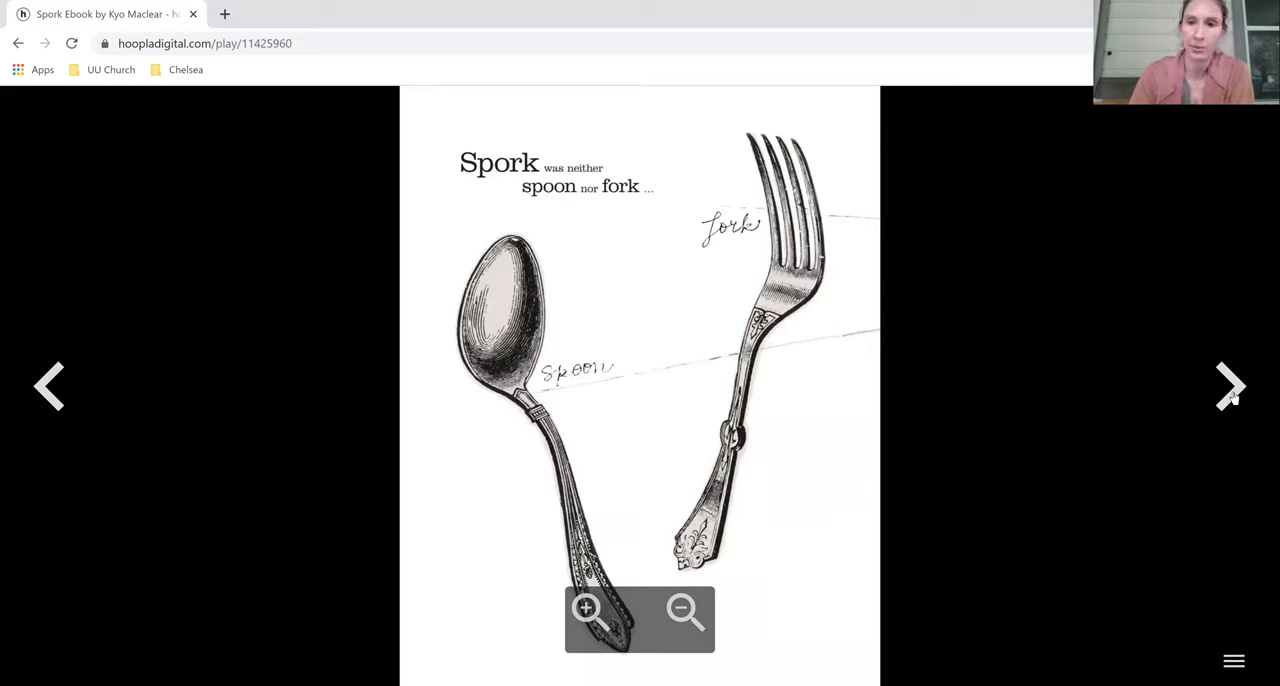
left_click(1230, 387)
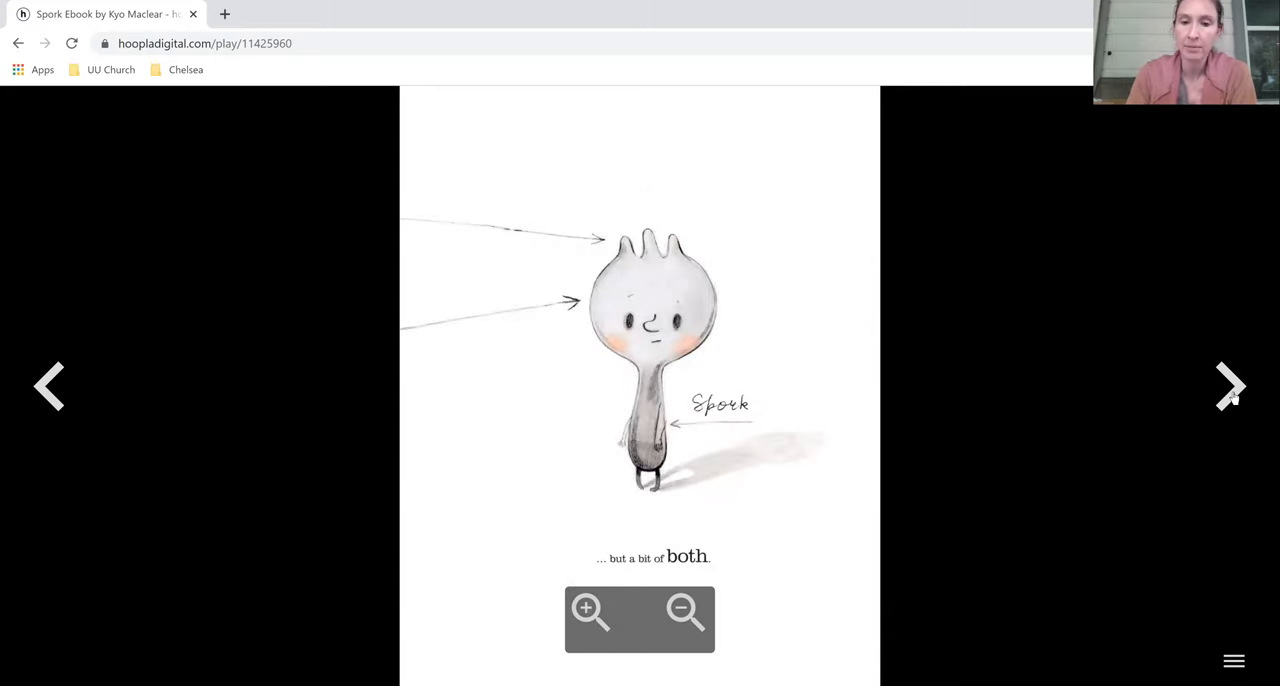
left_click(1230, 387)
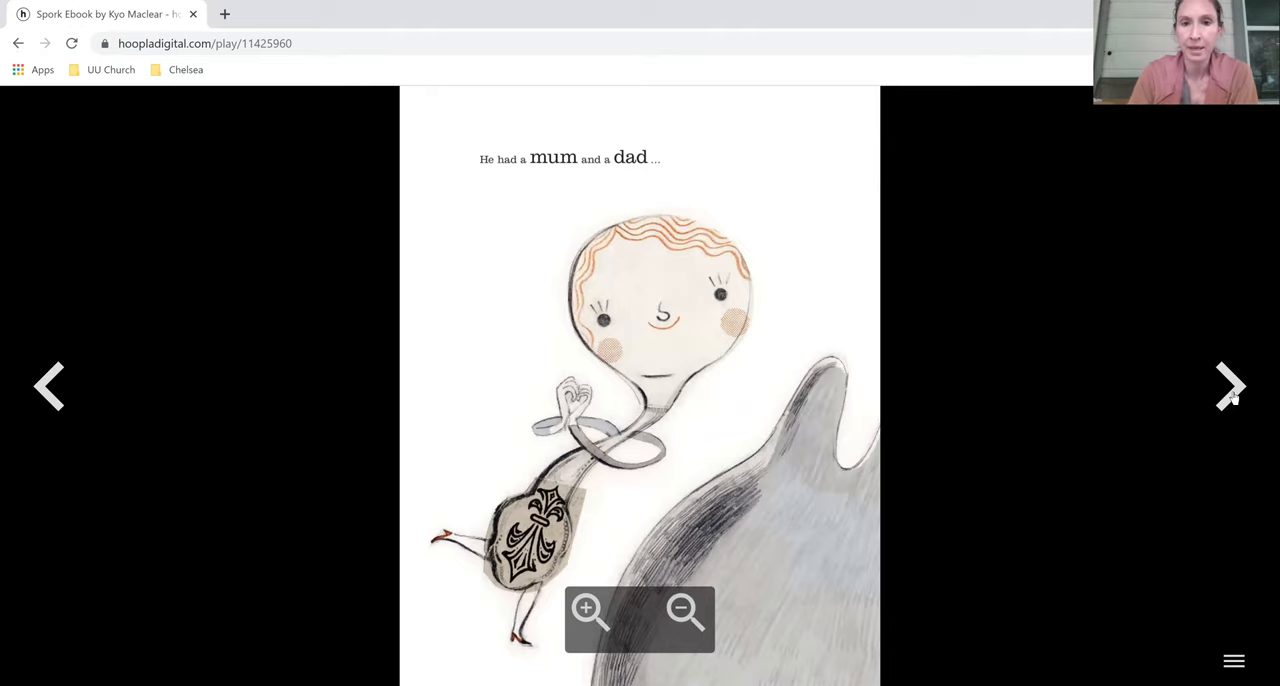
left_click(1230, 387)
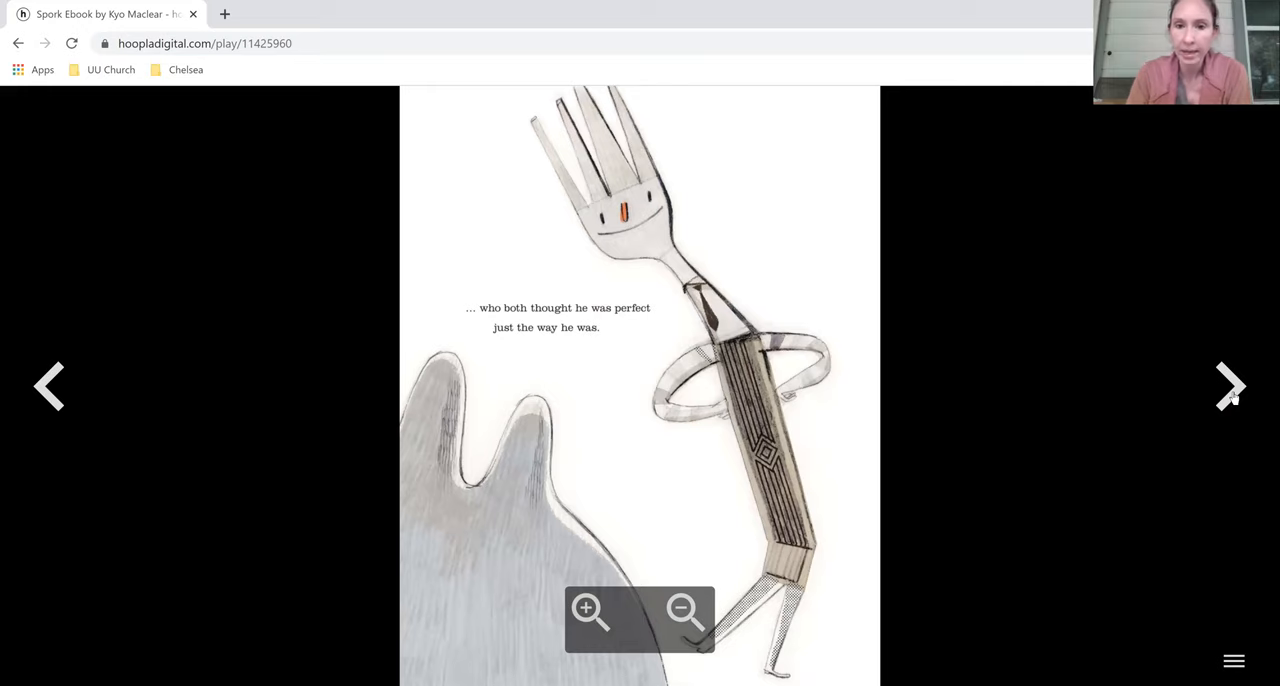
left_click(1230, 387)
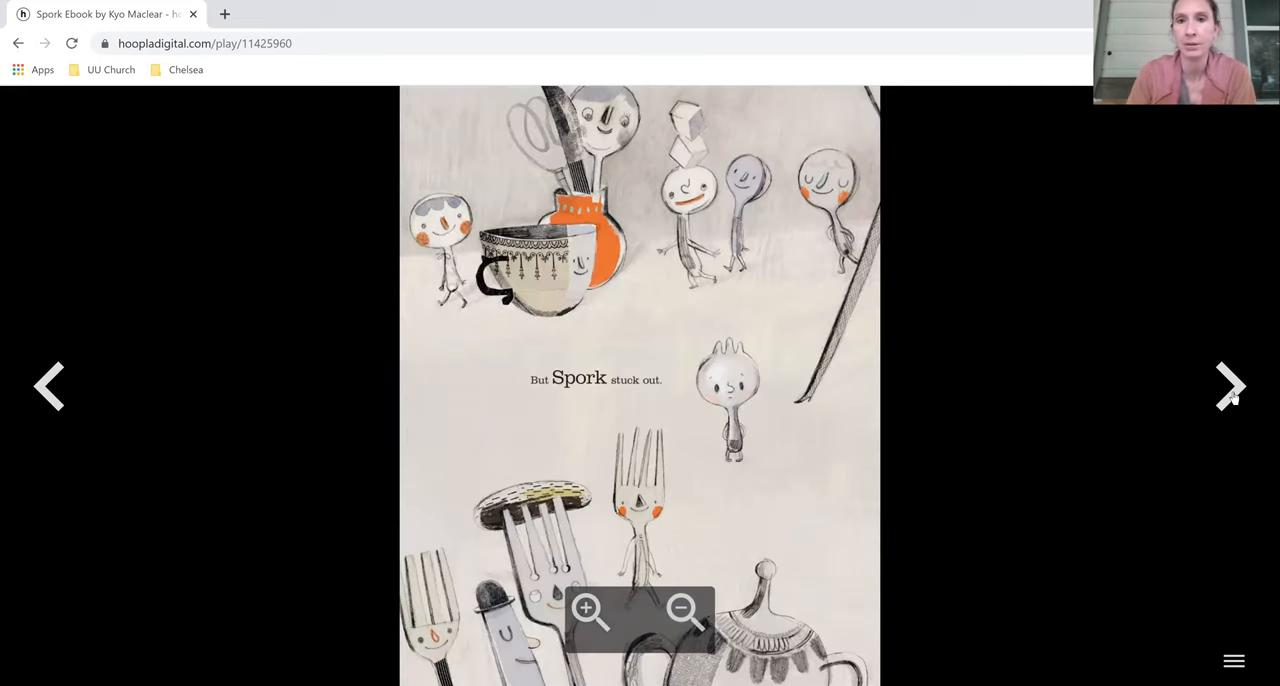
left_click(1229, 386)
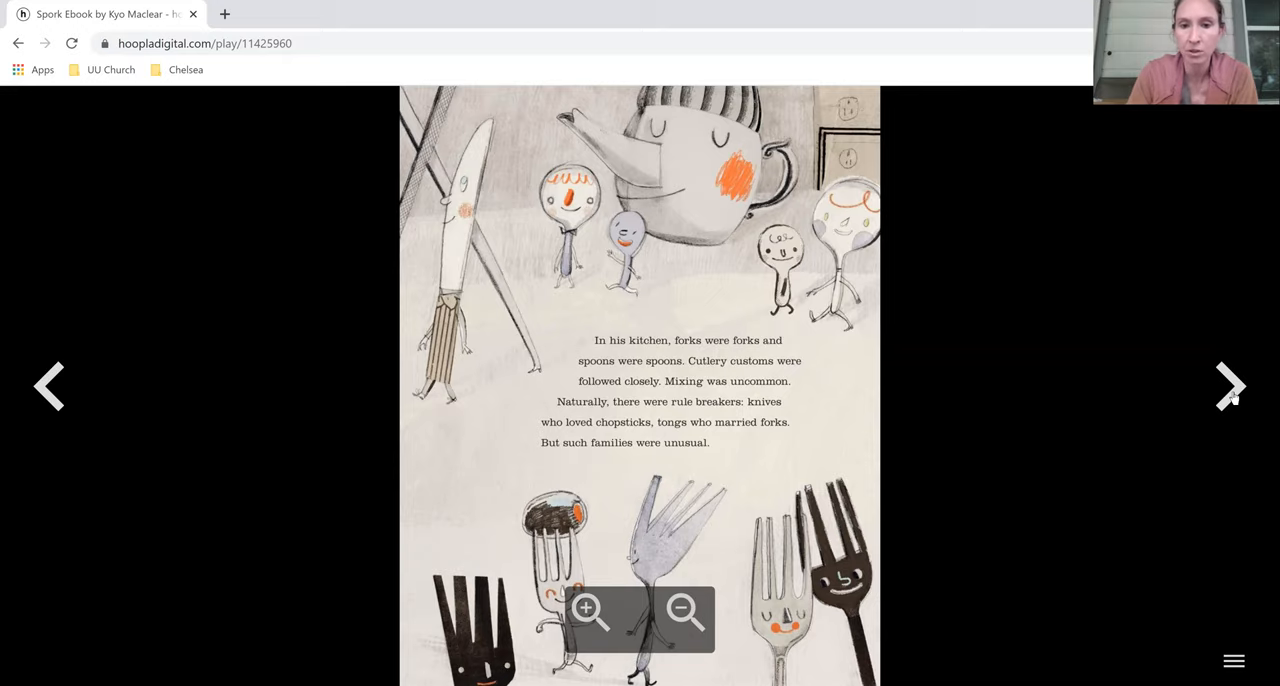
- Advance through the toaster, bowler hat, fork-crowd and spoon-crowd pages to the paper crown page
left_click(1230, 386)
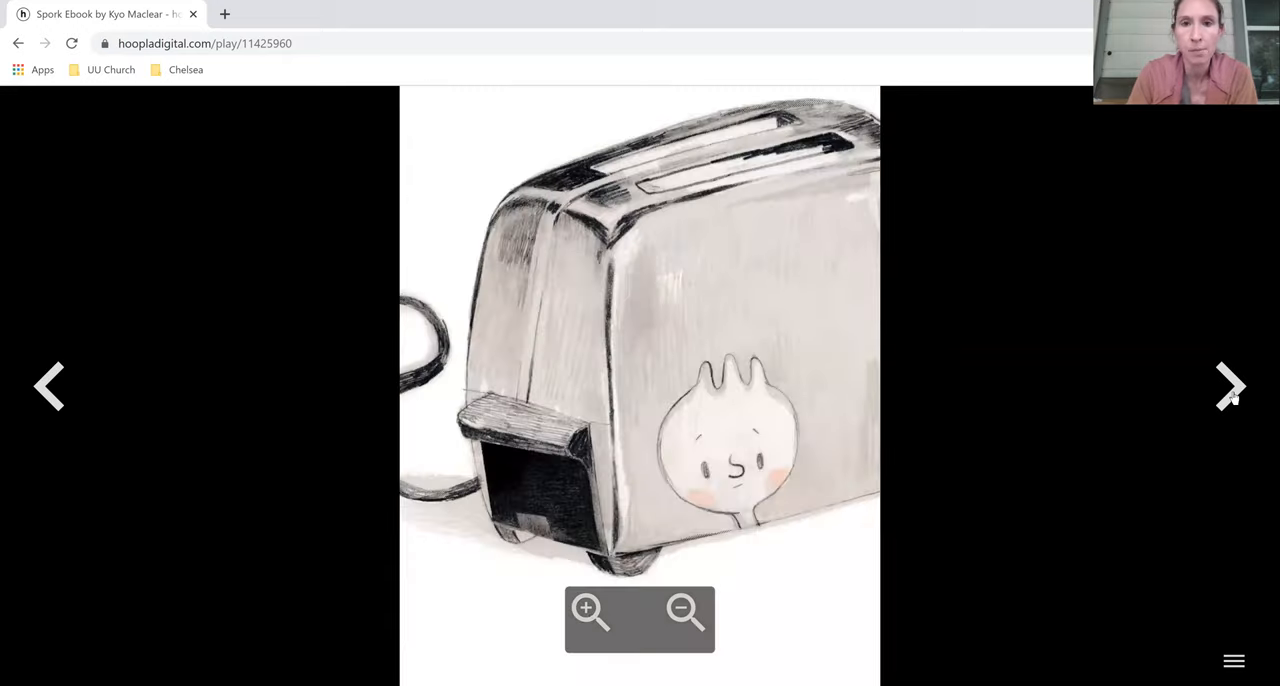
left_click(1229, 386)
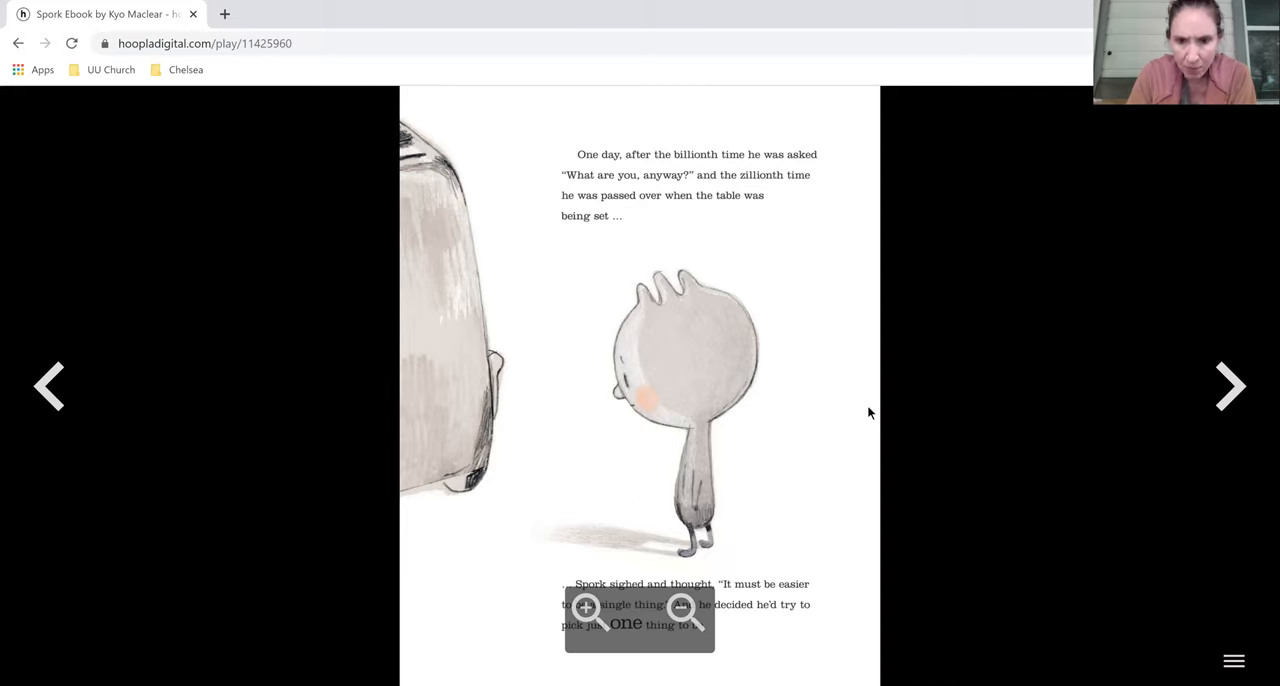
mouse_move(933, 510)
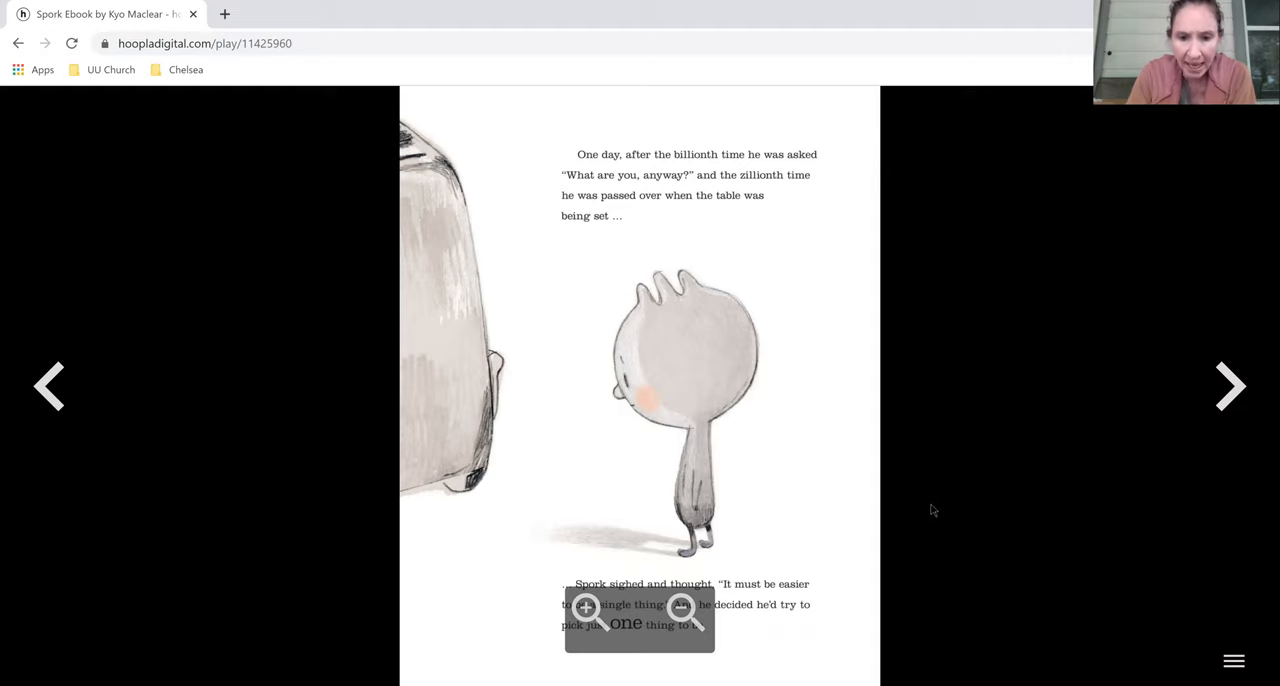
mouse_move(1261, 401)
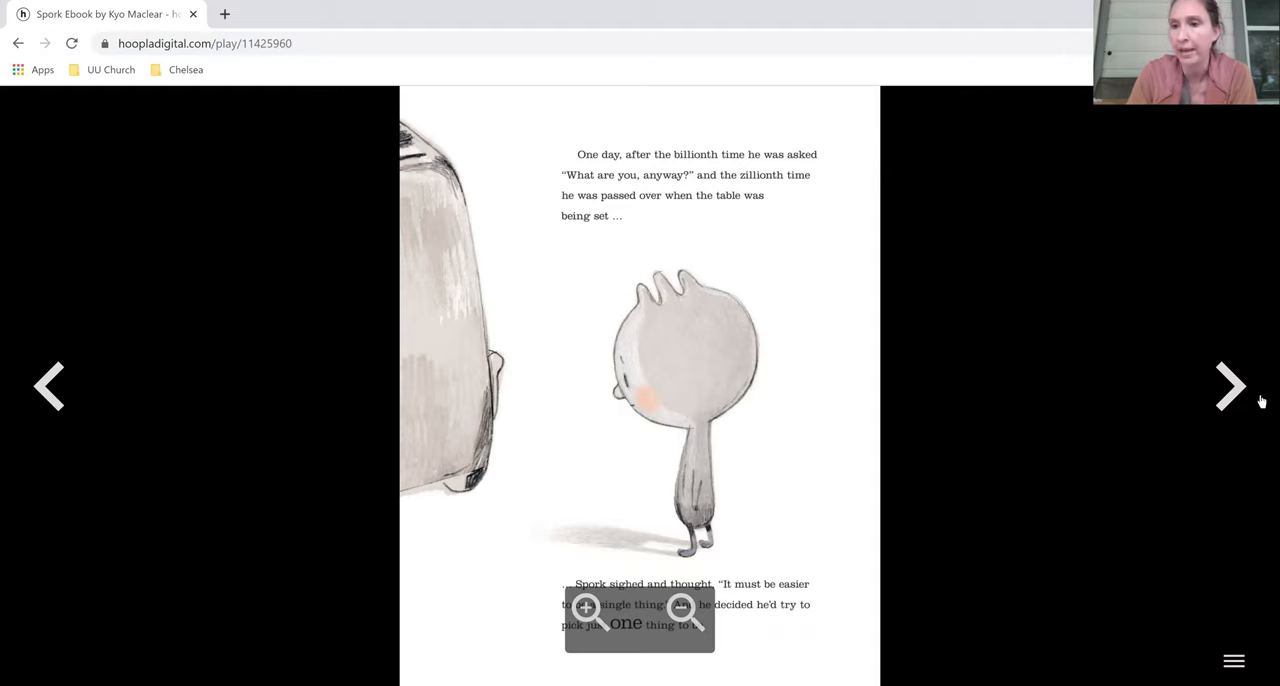
left_click(1230, 387)
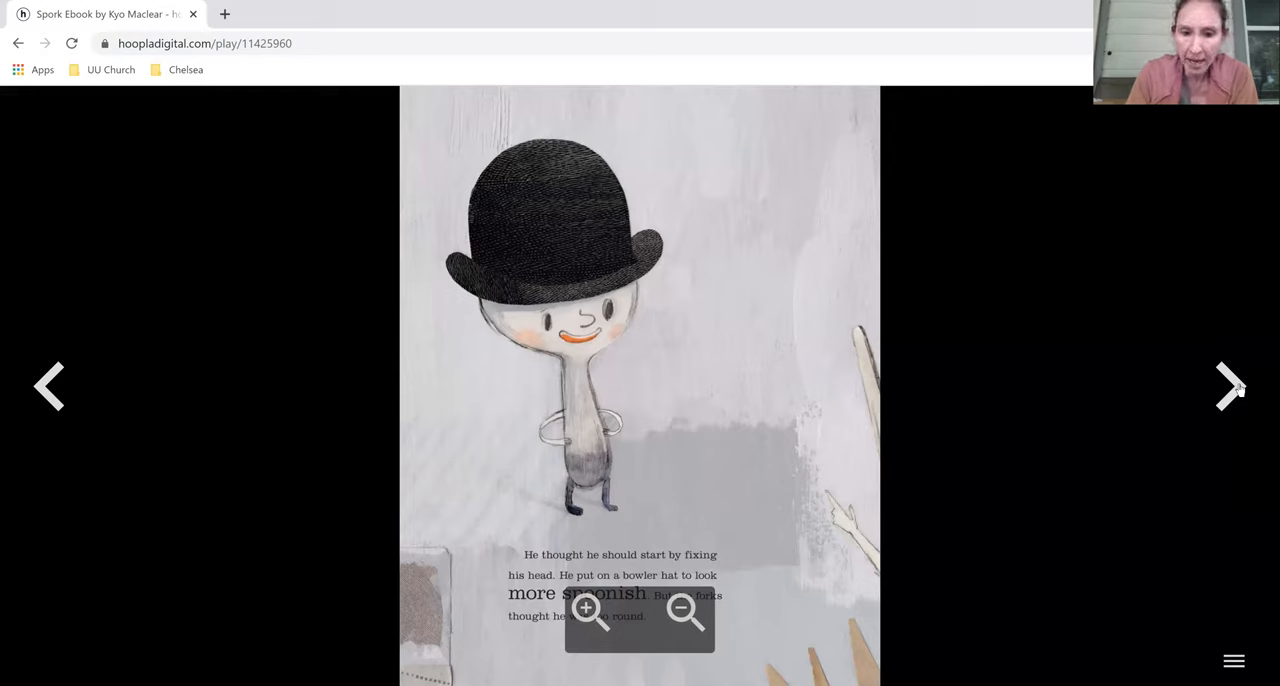
mouse_move(923, 563)
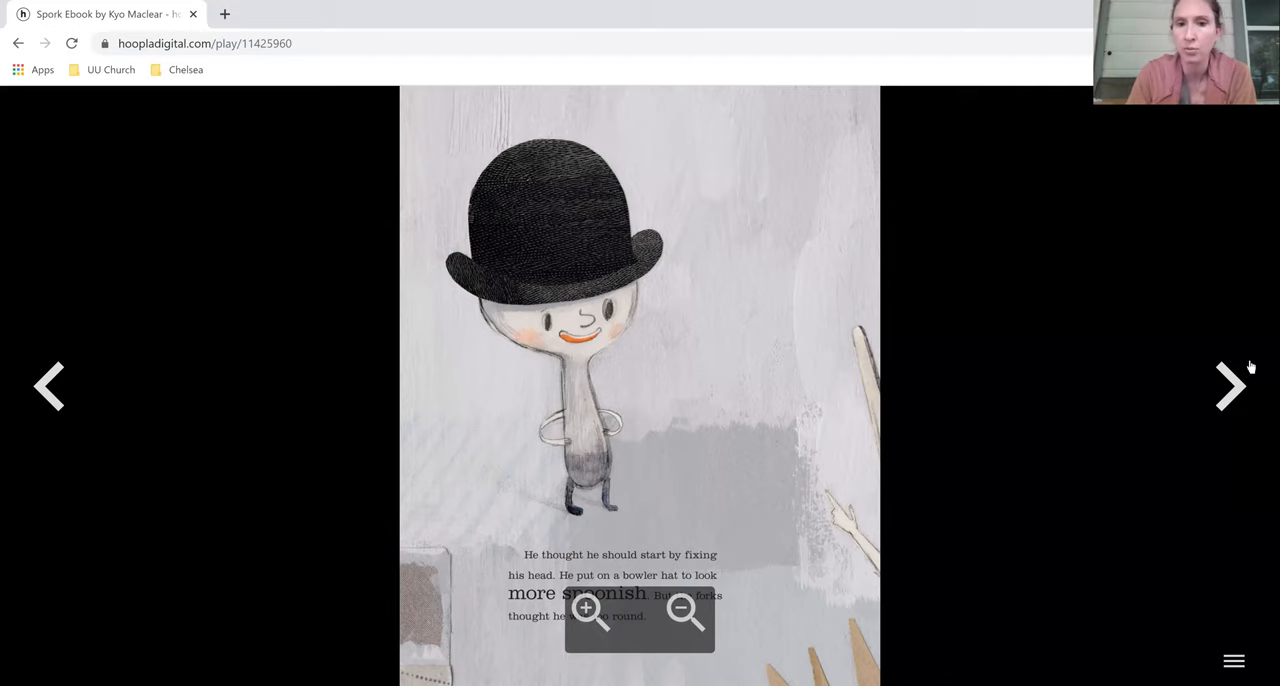
left_click(1231, 386)
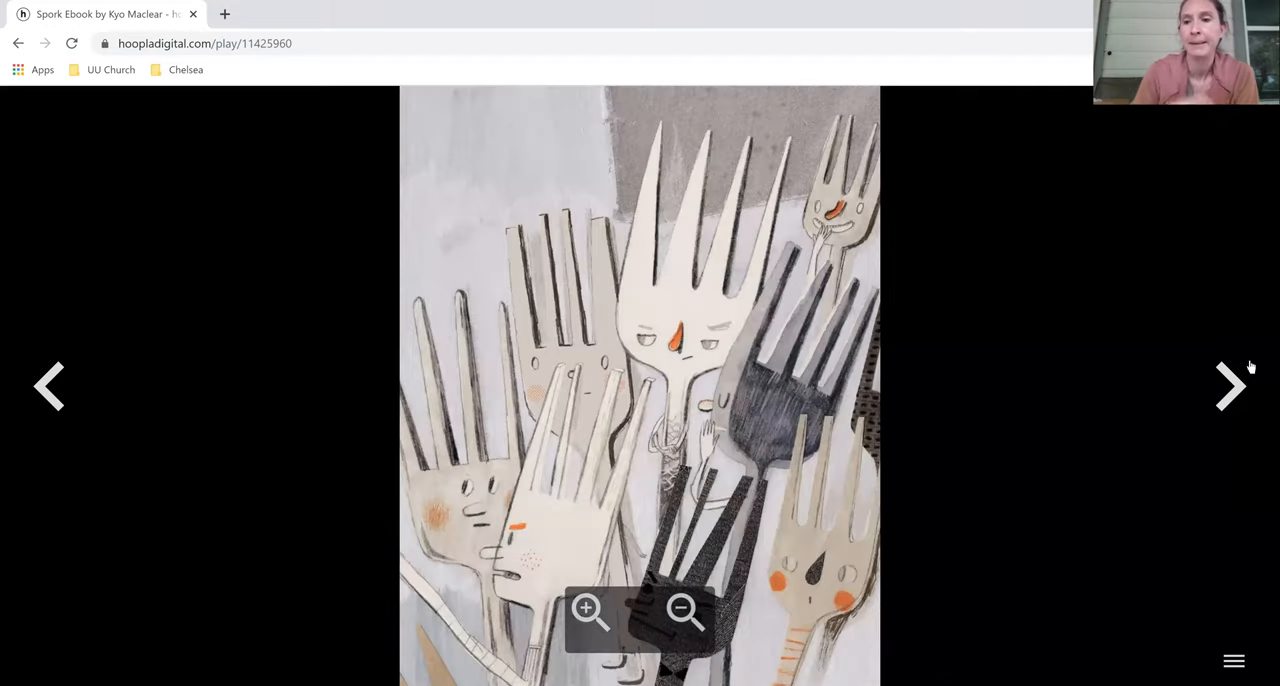
left_click(1231, 386)
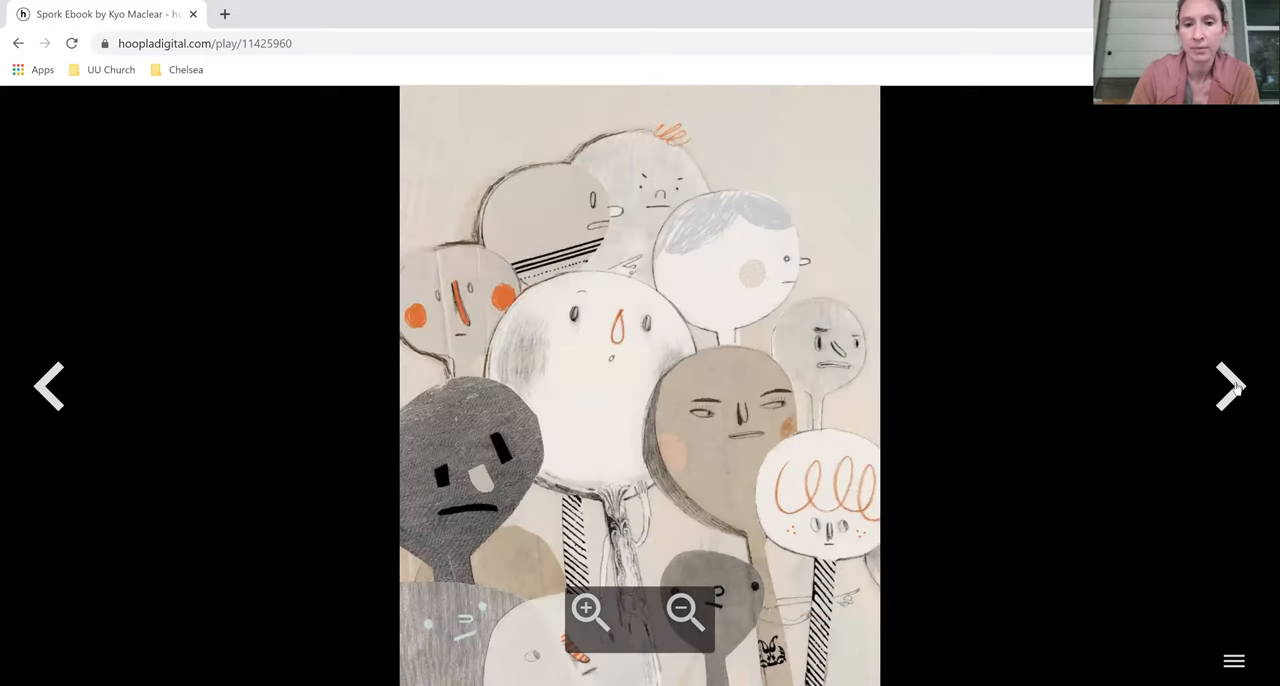
left_click(1229, 387)
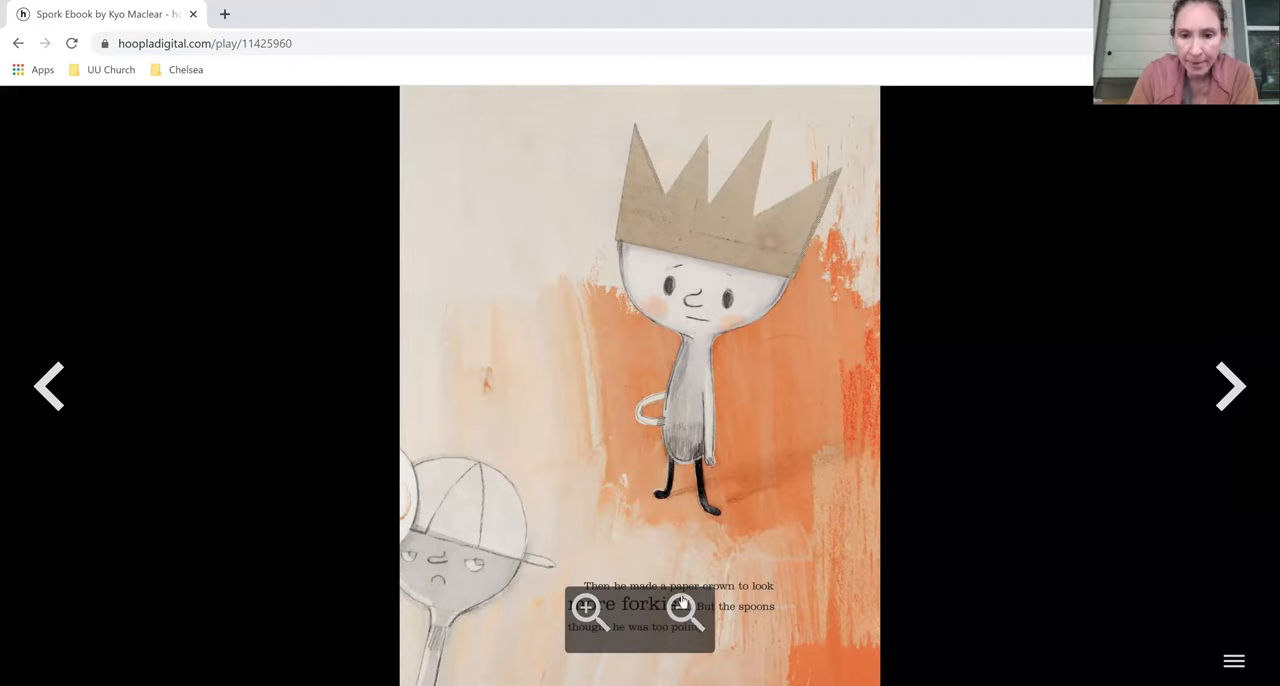
left_click(589, 610)
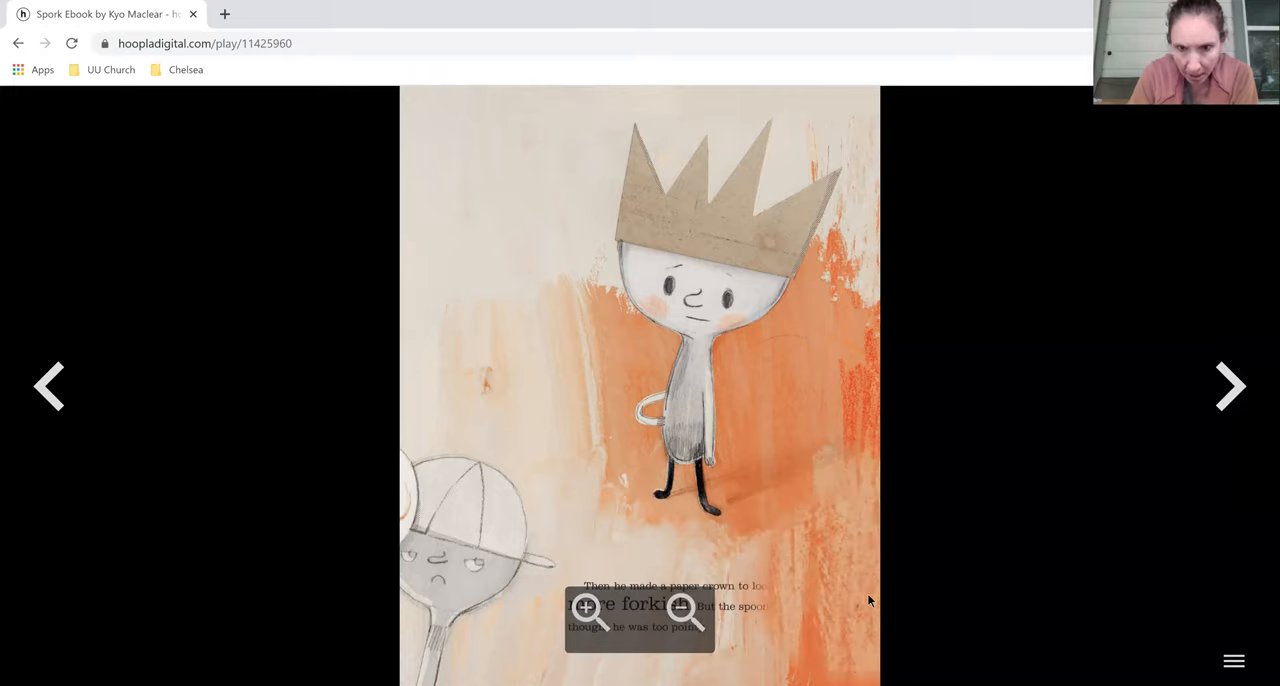
- Turn five pages past the kitchen-gadget and dinnertime pages to the orange splatter with fish and apple
left_click(1230, 387)
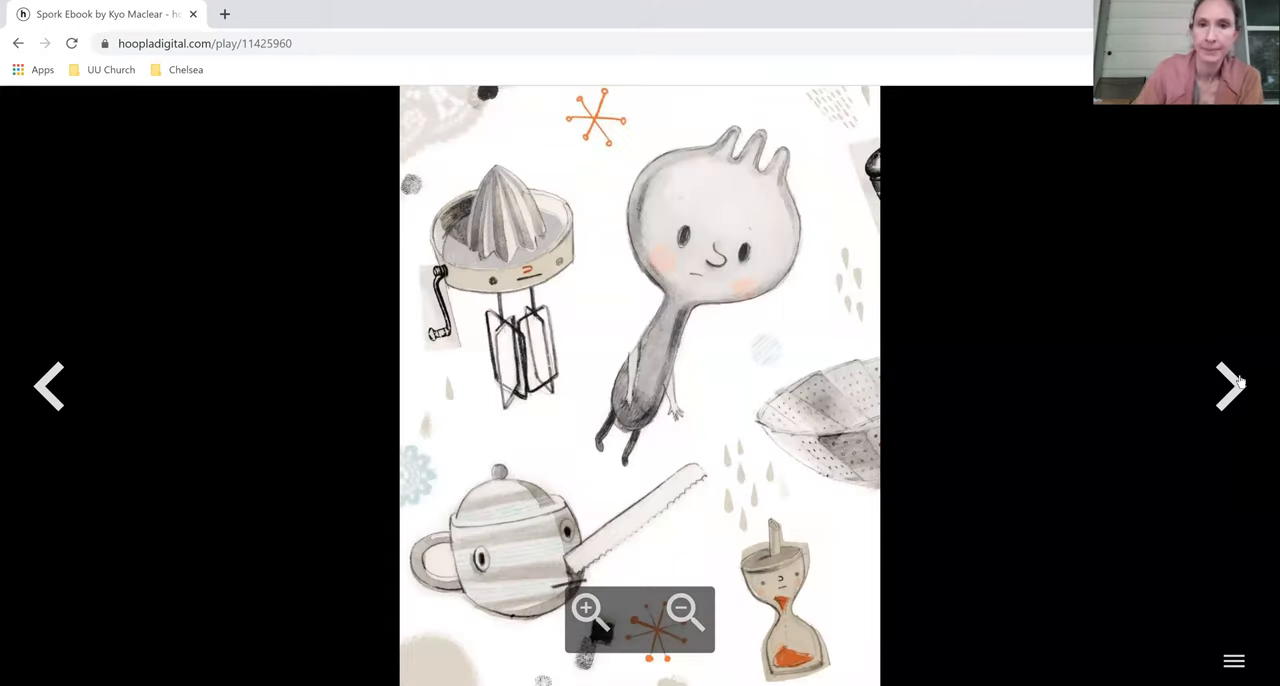
left_click(1228, 387)
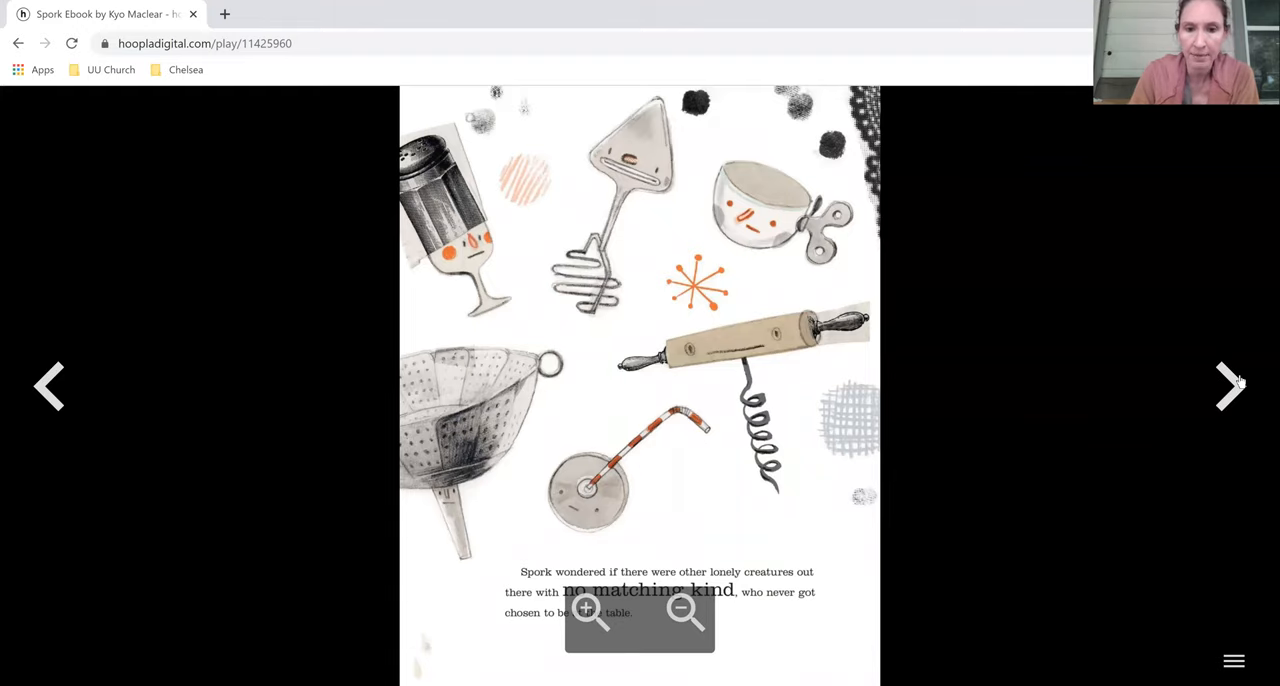
left_click(1228, 386)
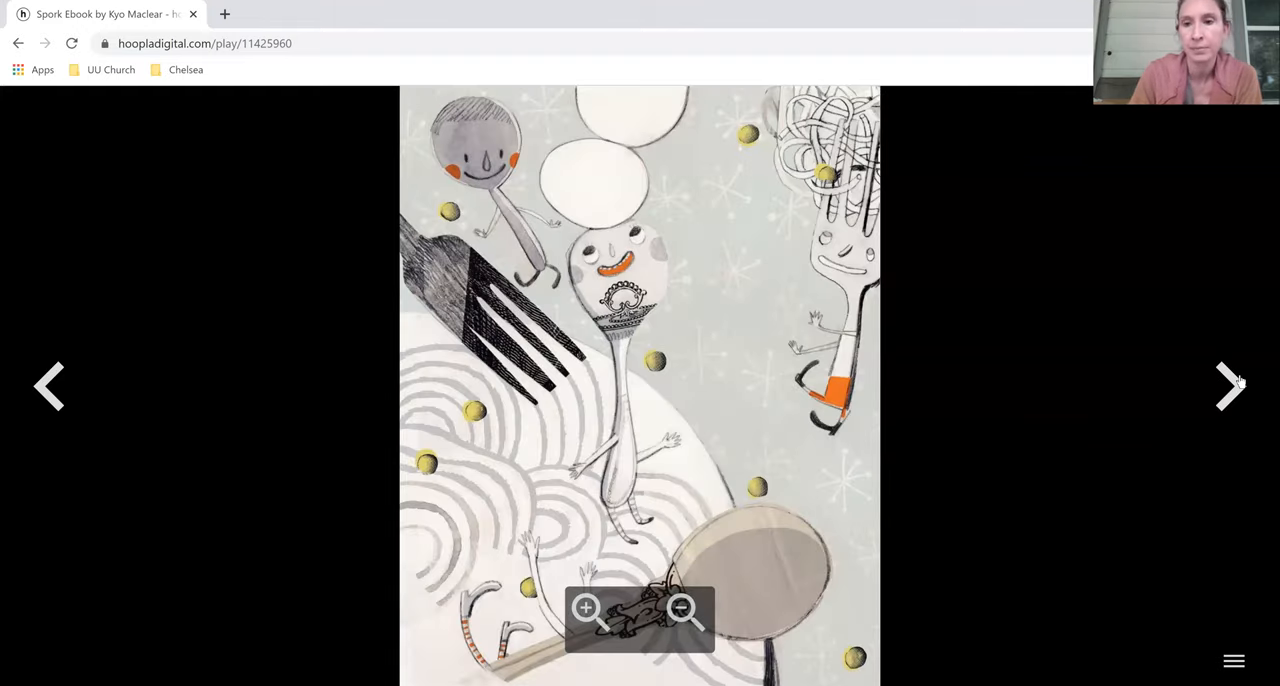
left_click(1229, 387)
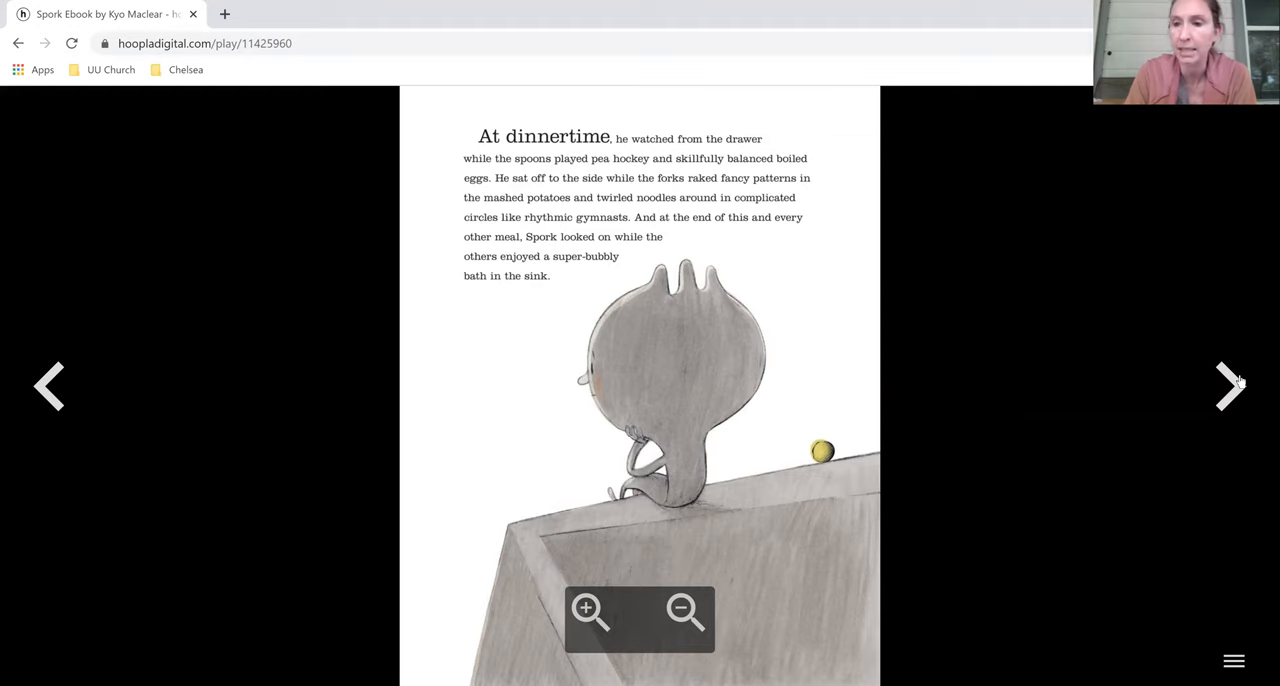
left_click(1229, 387)
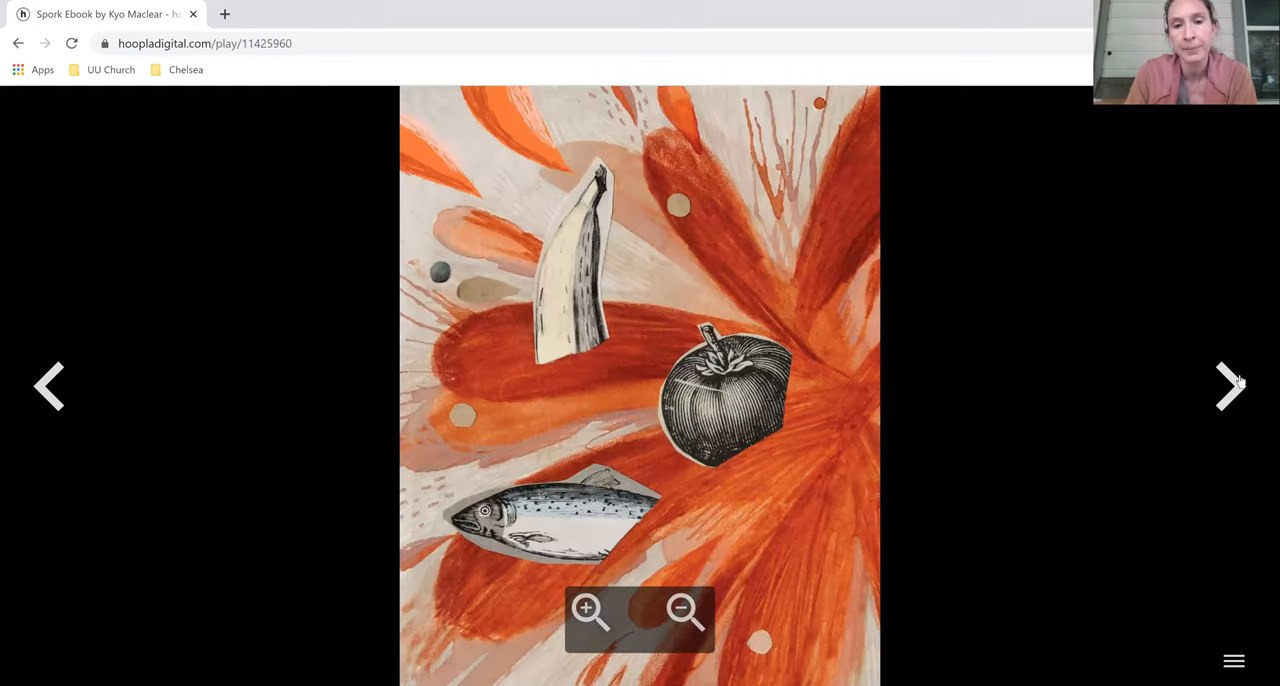
- Read through the messy thing's arrival and Spork landing to the smiling Spork illustration
left_click(1228, 387)
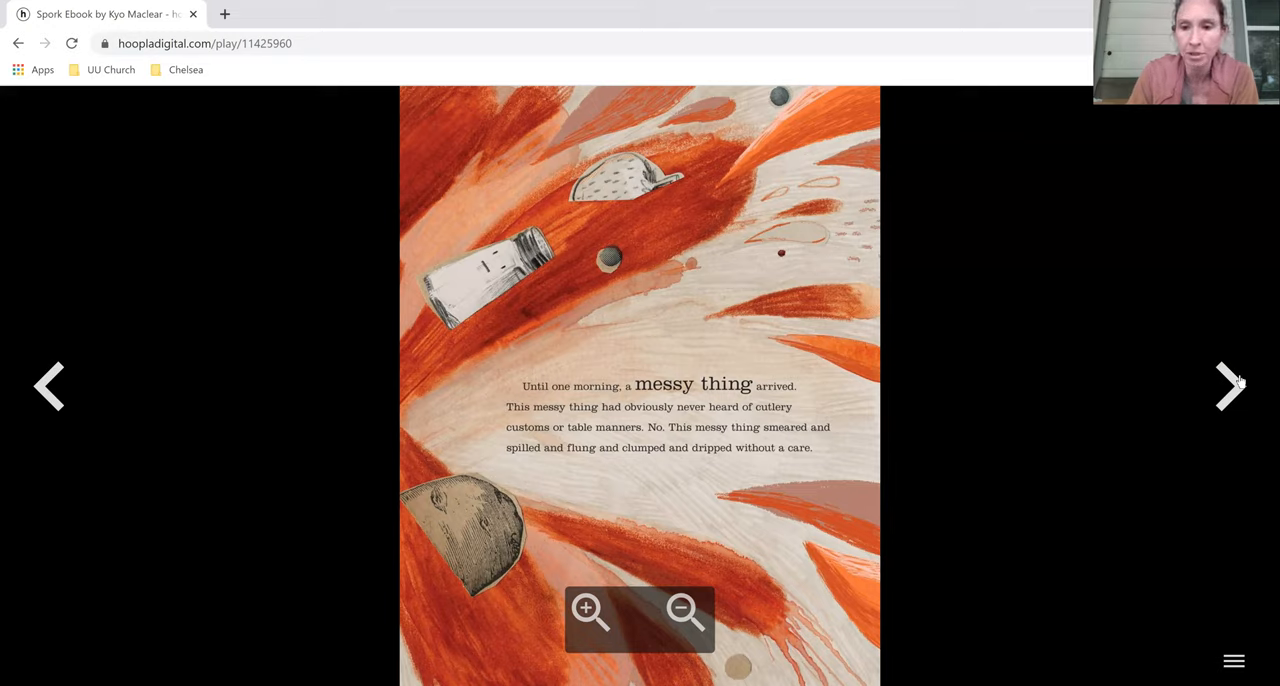
left_click(1229, 386)
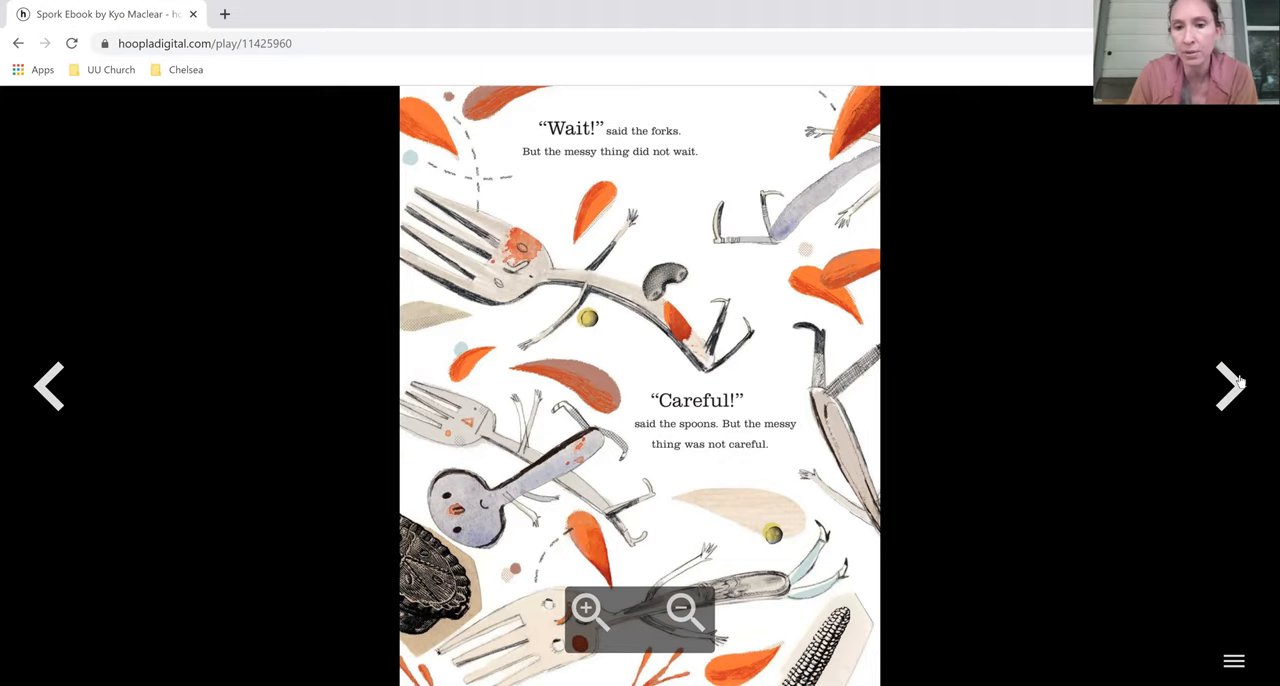
left_click(1228, 387)
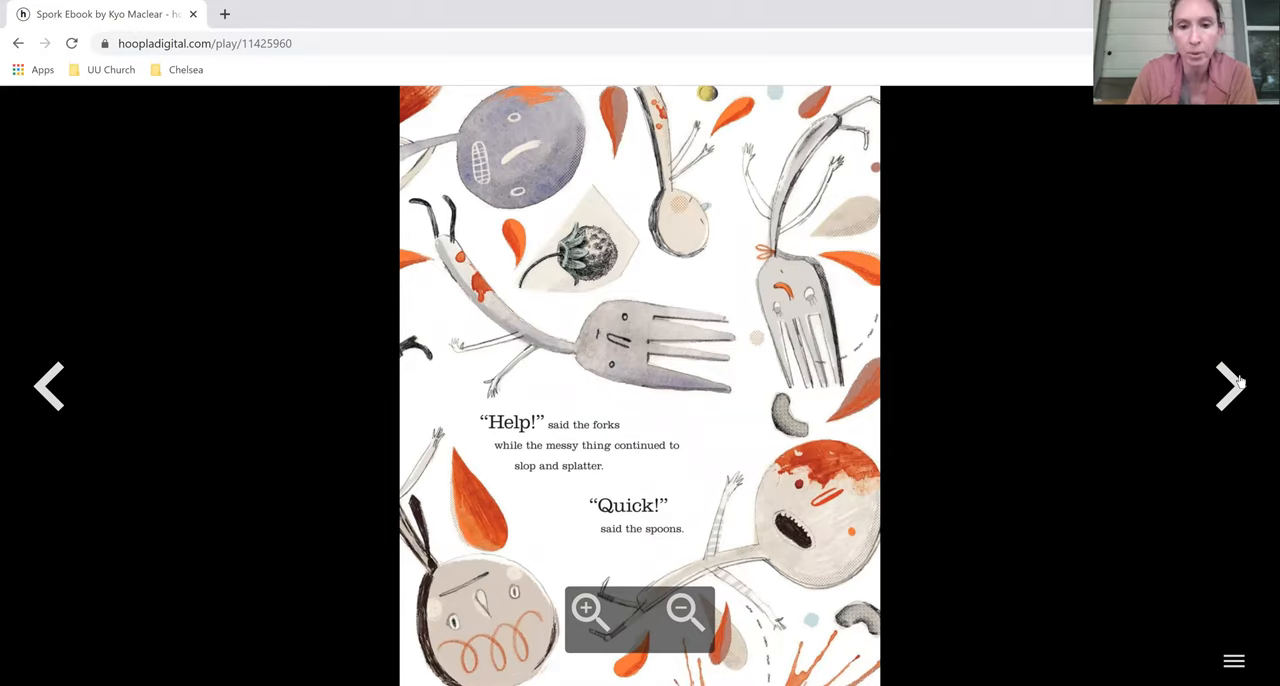
left_click(1228, 386)
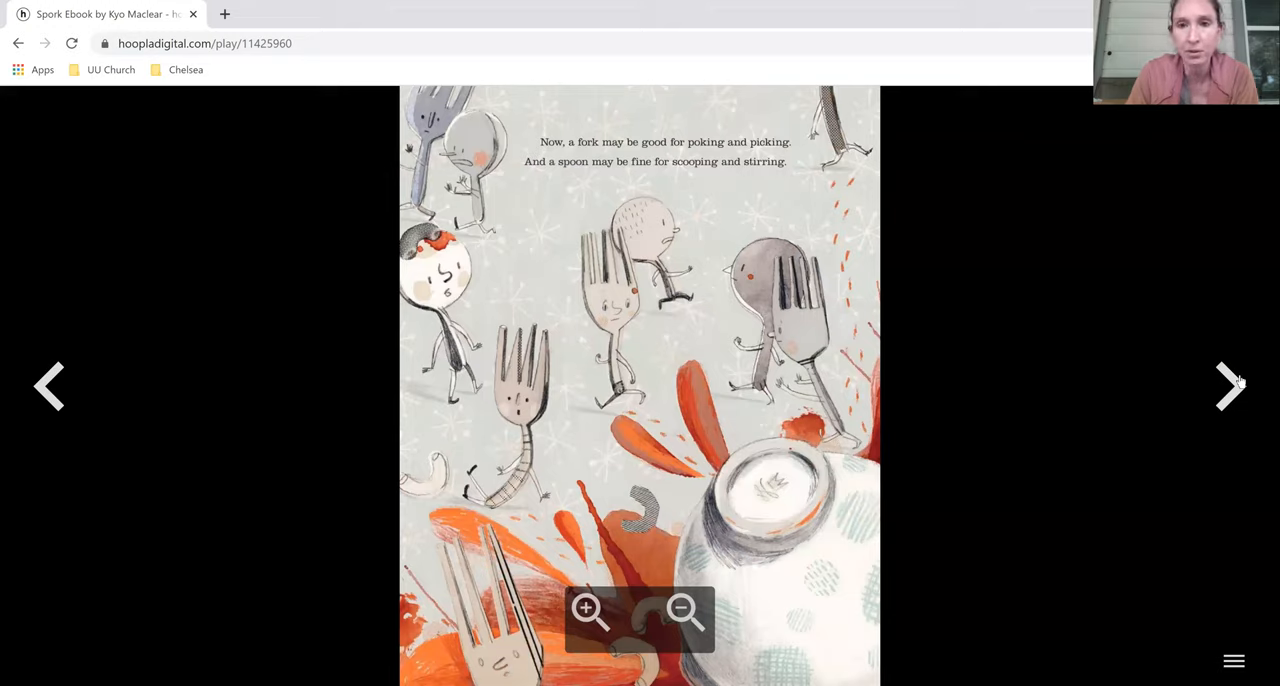
left_click(1229, 386)
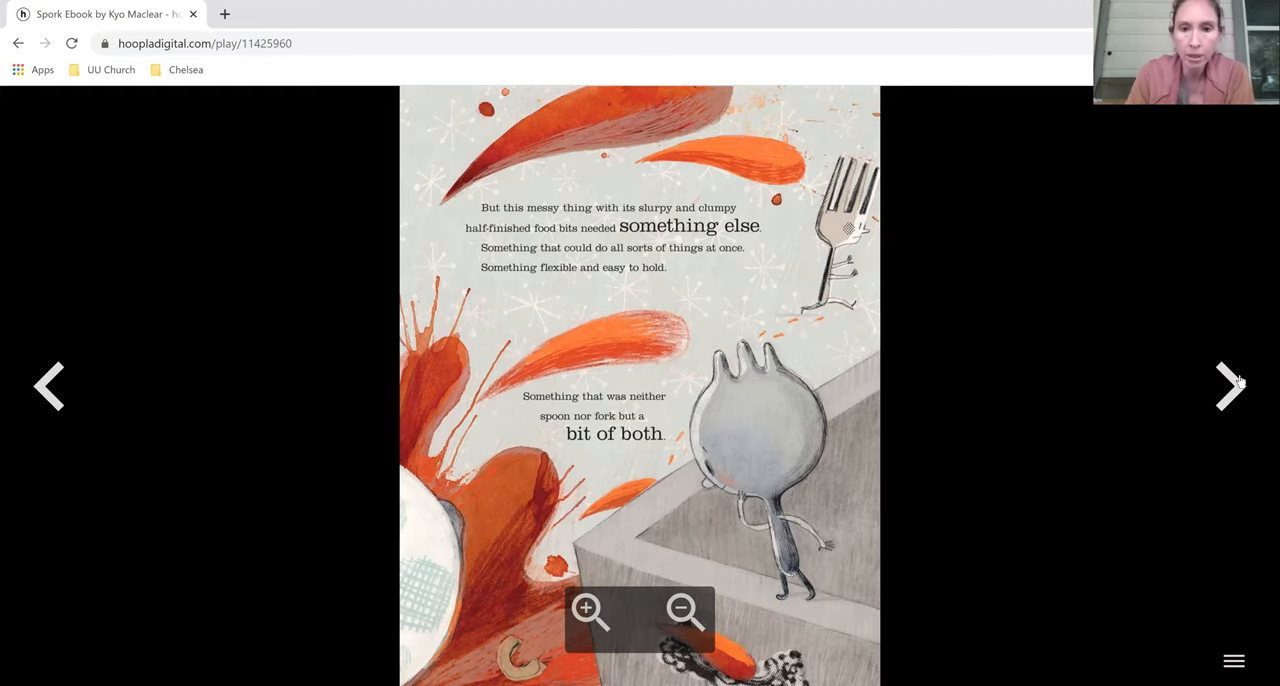
left_click(1229, 387)
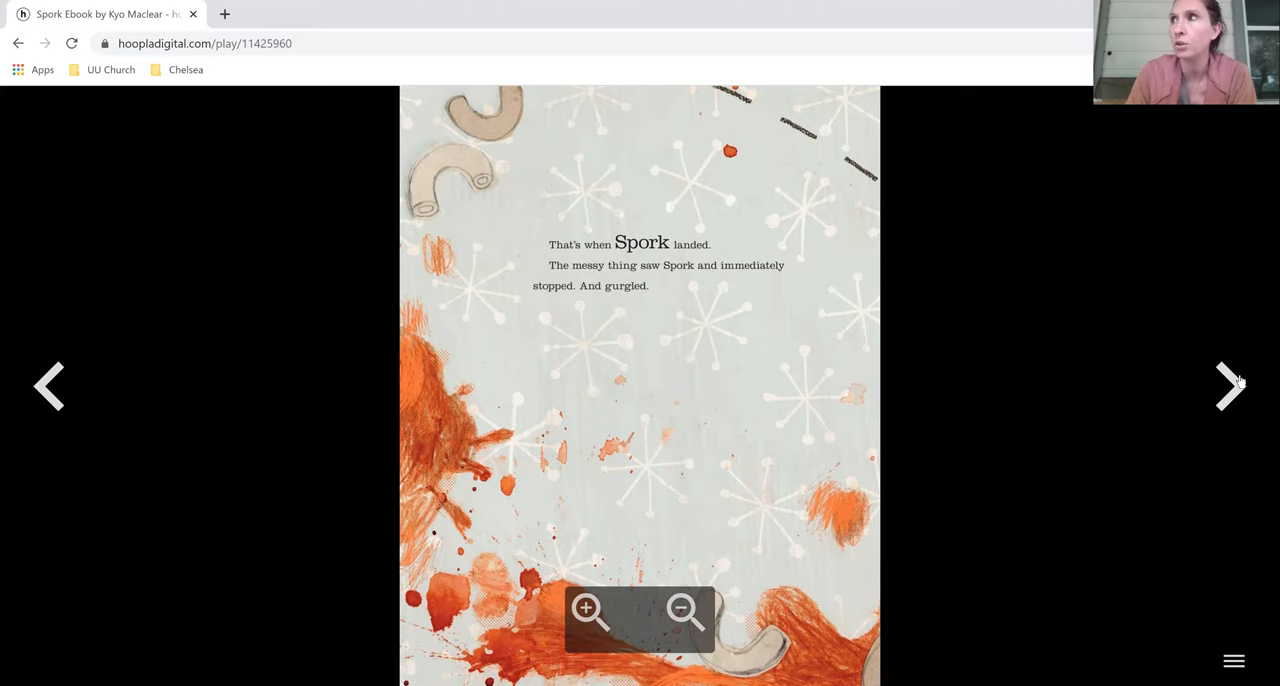
left_click(1228, 387)
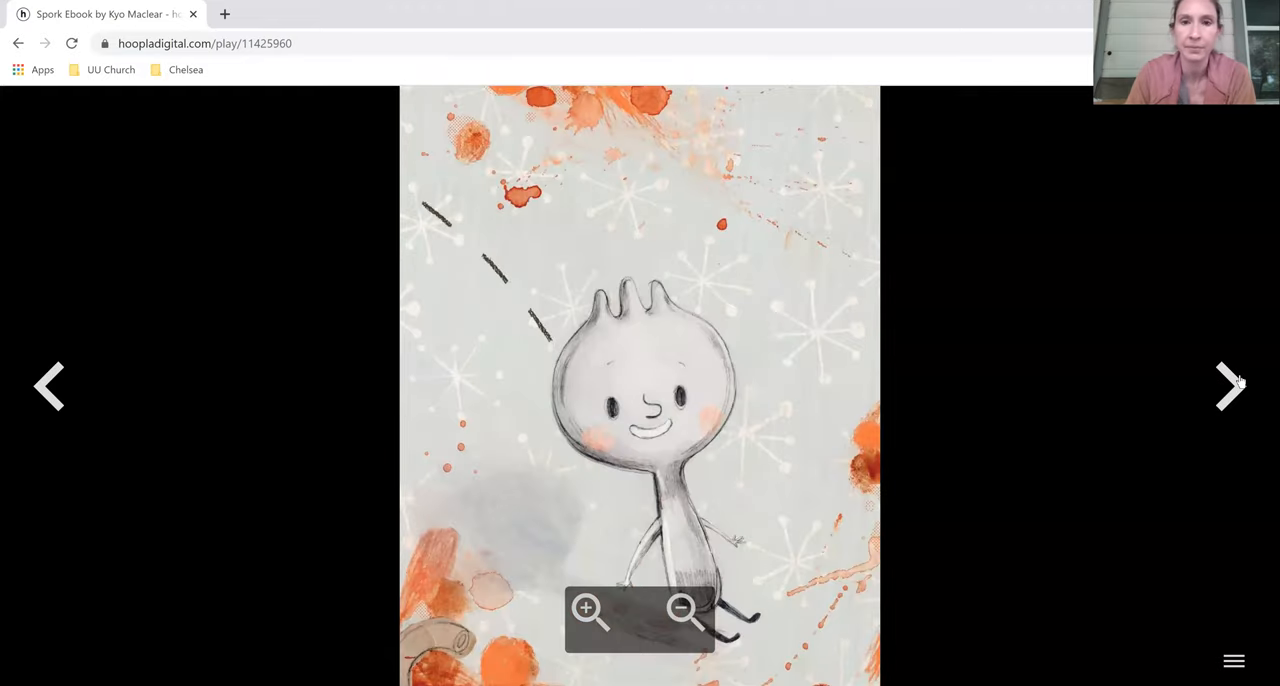
- Page through the final pages and the 'Just right' ending to the dedication and copyright page
left_click(1229, 386)
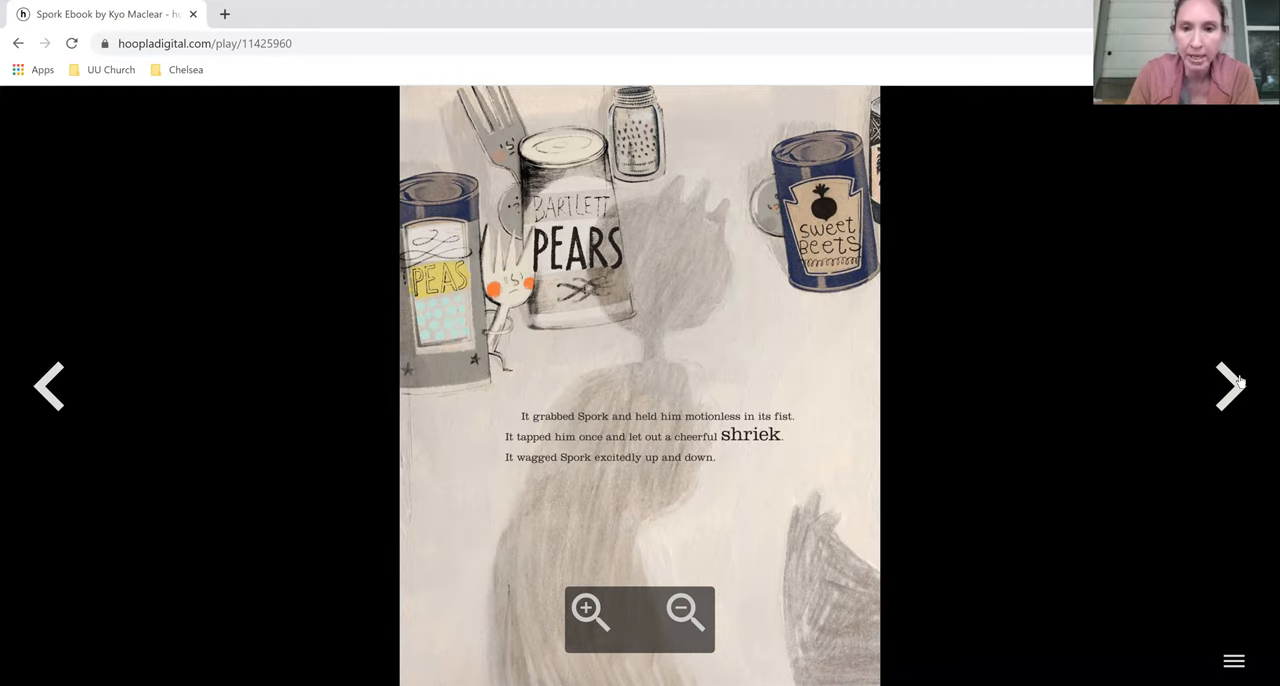
left_click(1230, 387)
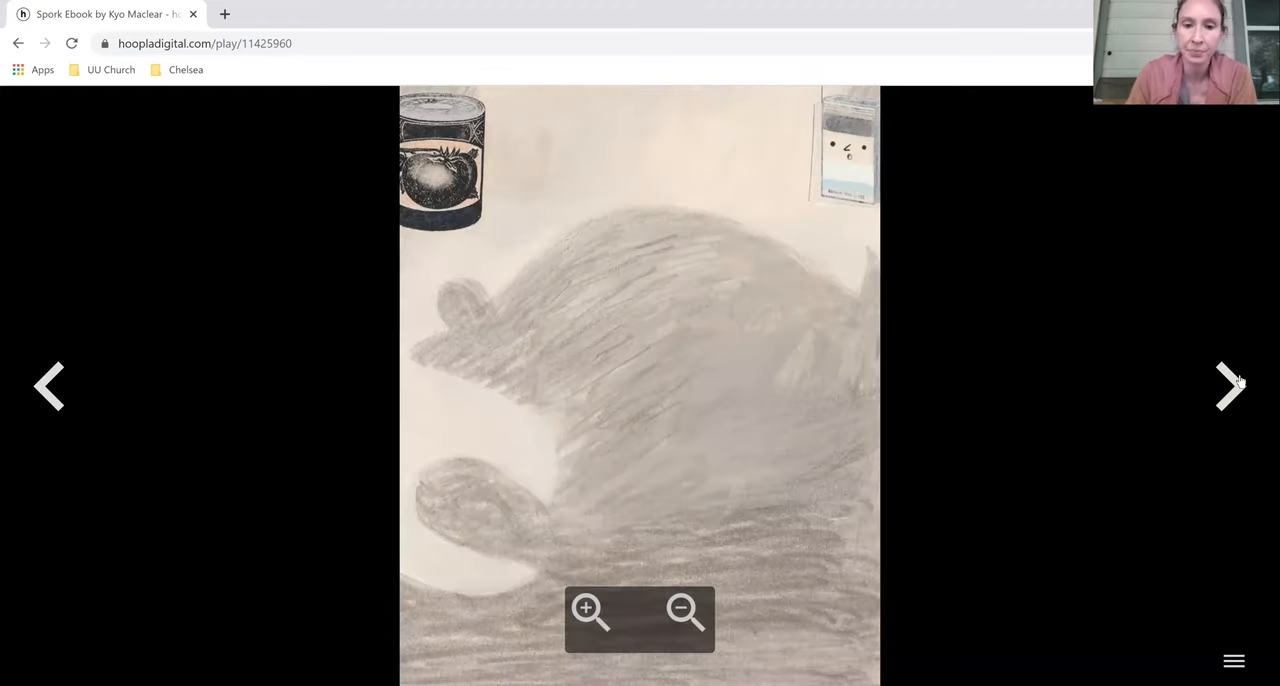
left_click(1229, 387)
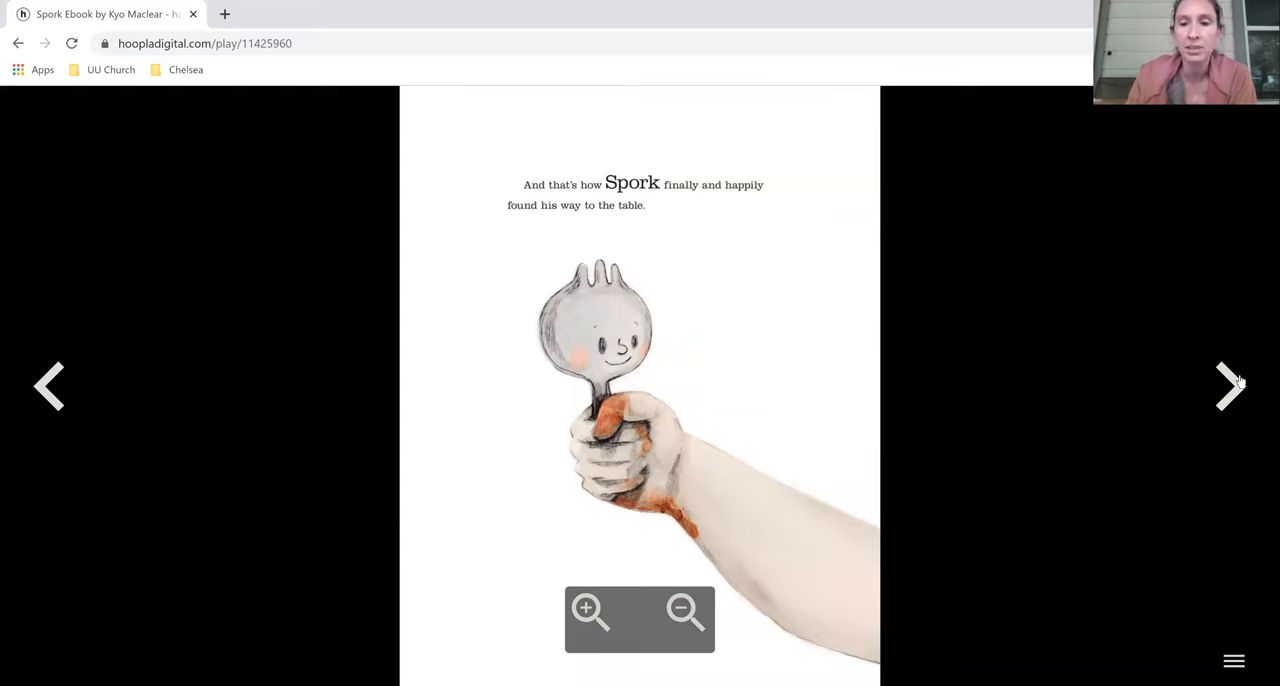
left_click(1229, 387)
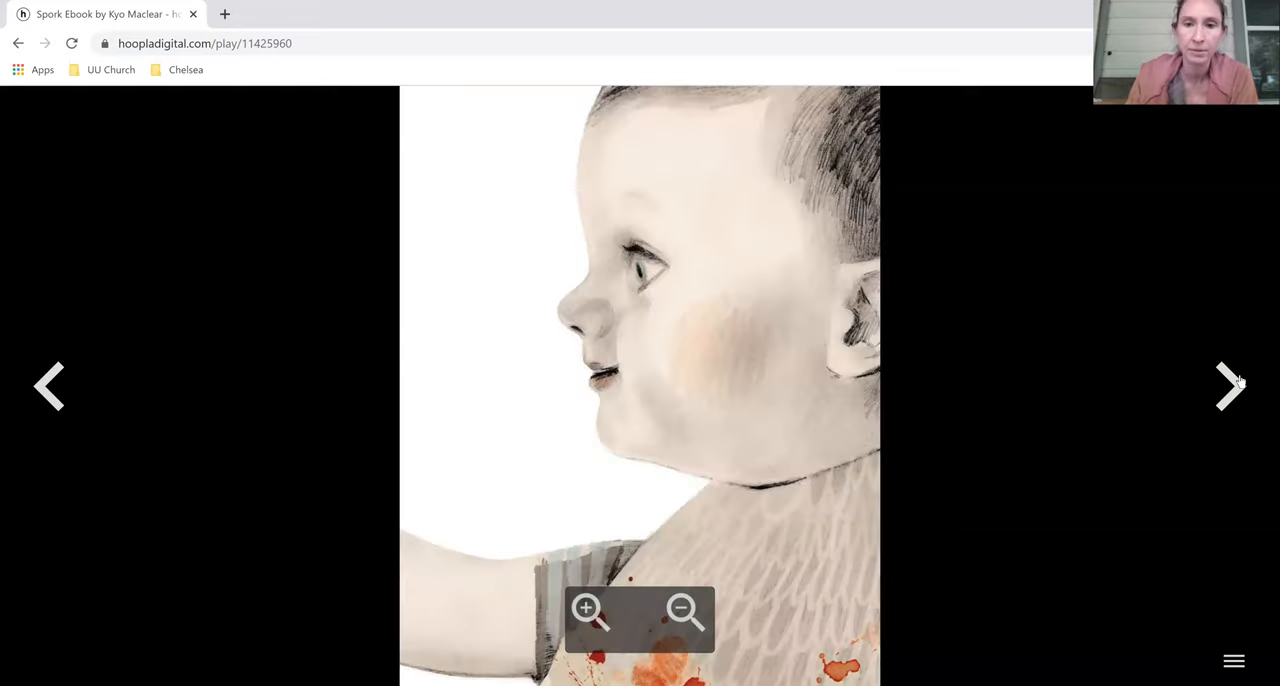
left_click(1229, 387)
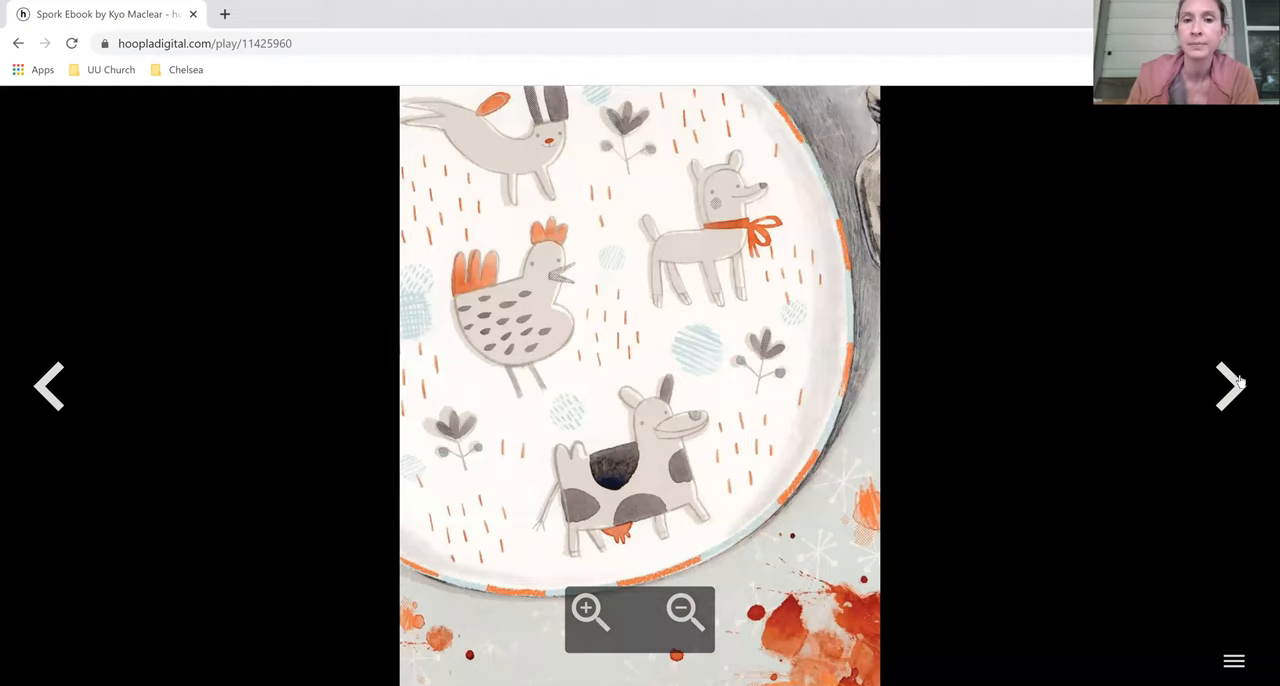
left_click(1228, 386)
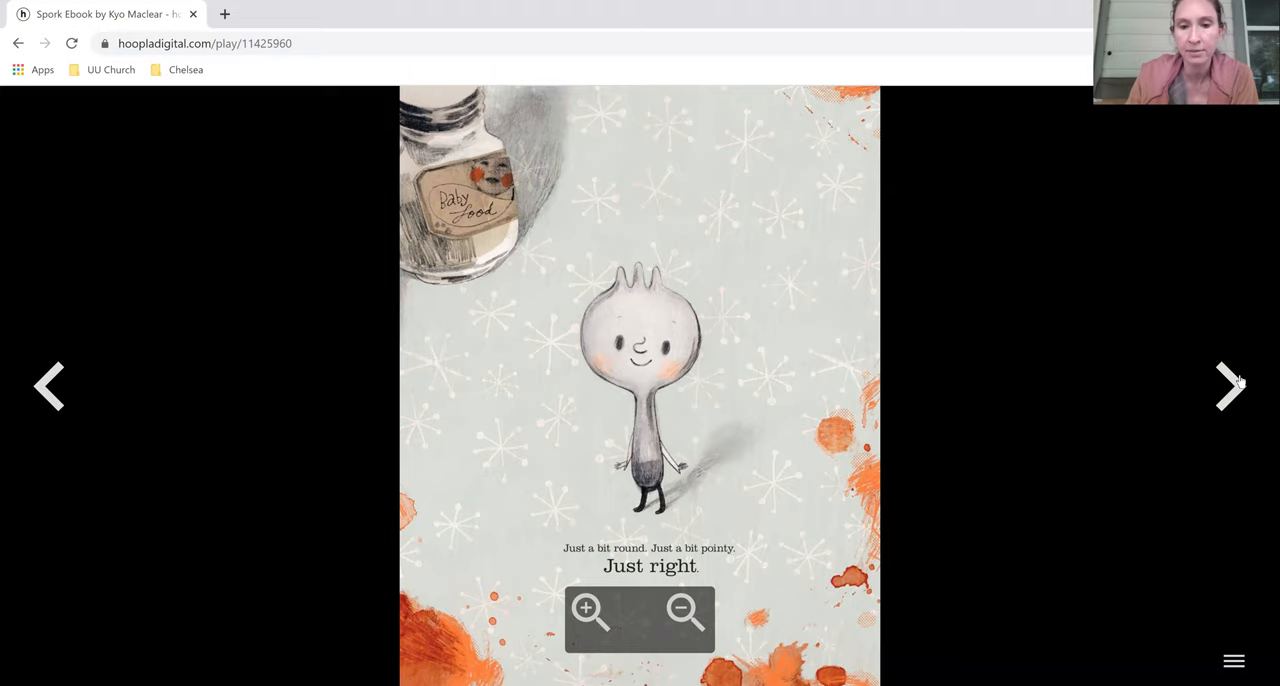
left_click(1230, 387)
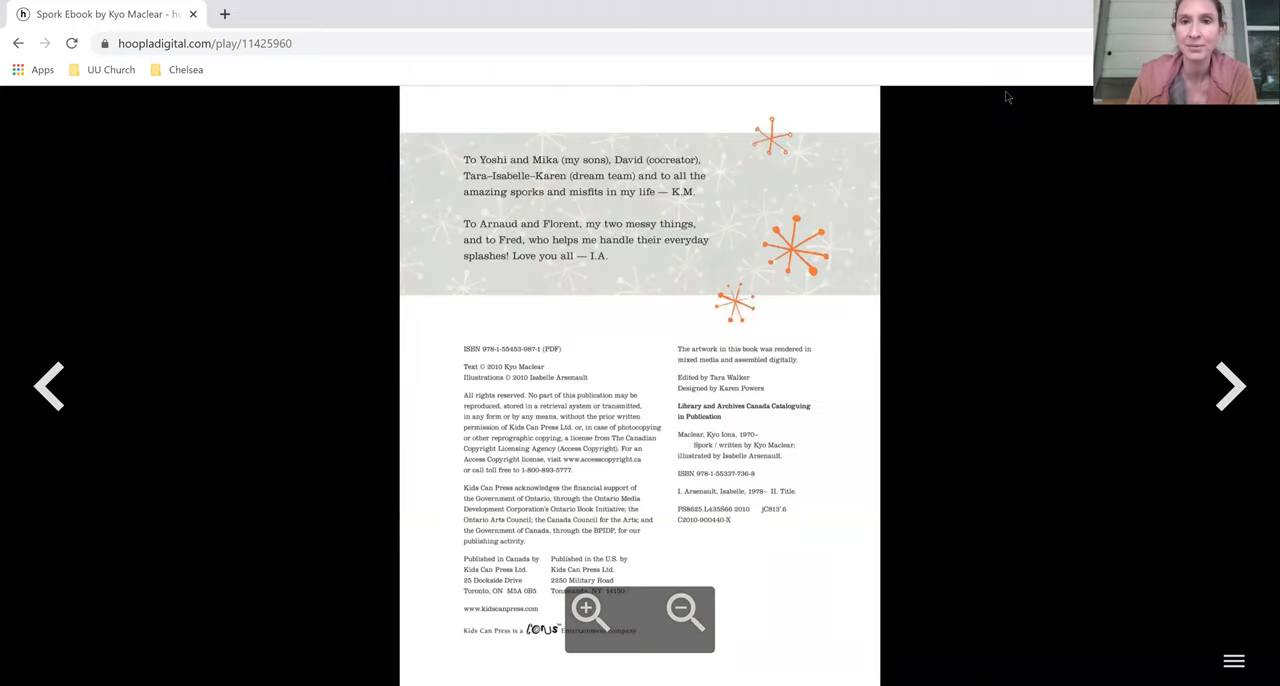